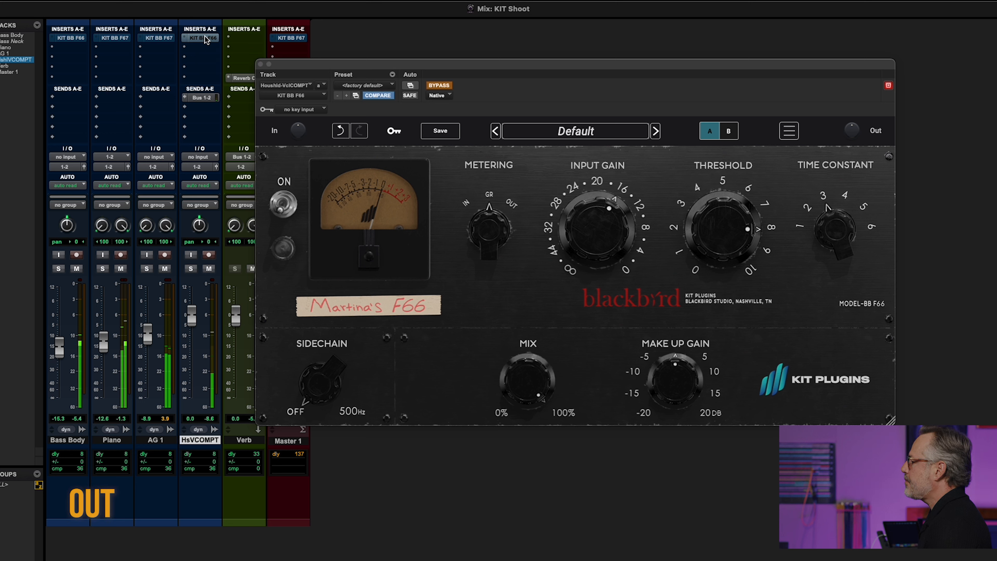
mouse_move(200, 38)
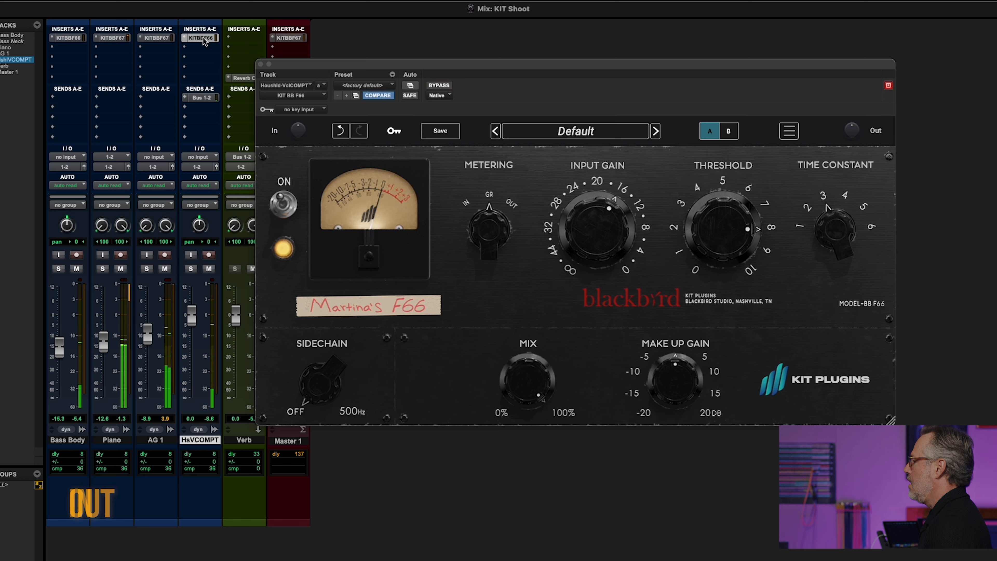
- Un-bypass the KIT BB F66 insert on the HsVCOMPT vocal so its meter responds again
click(90, 502)
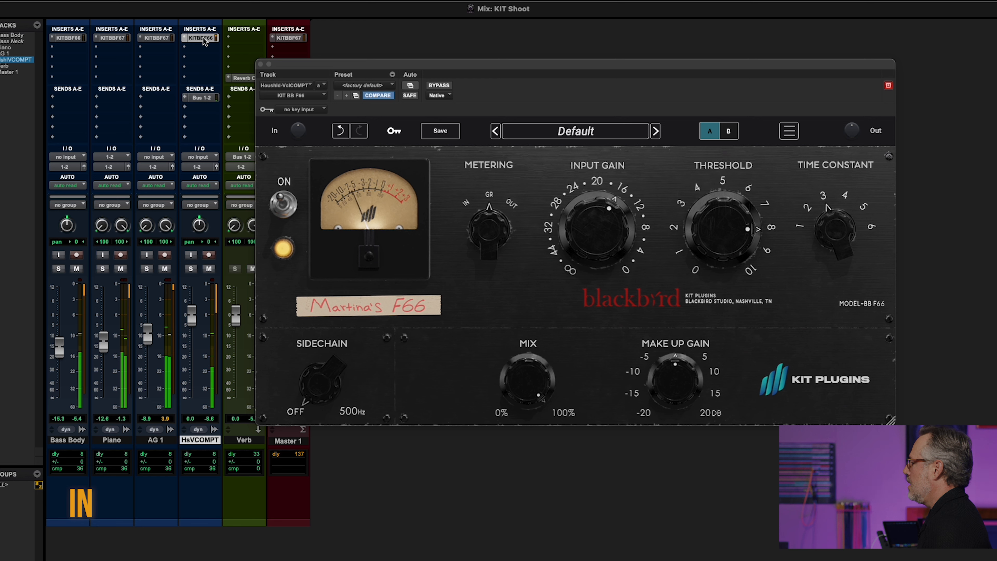
mouse_move(553, 151)
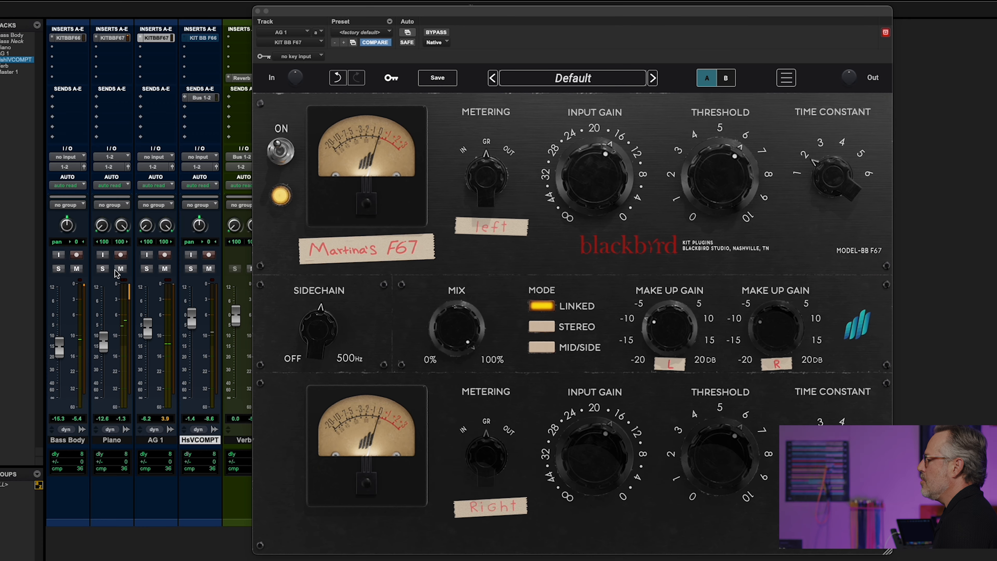
- Solo the Piano track to hear its F67 stereo compressor in isolation
click(102, 268)
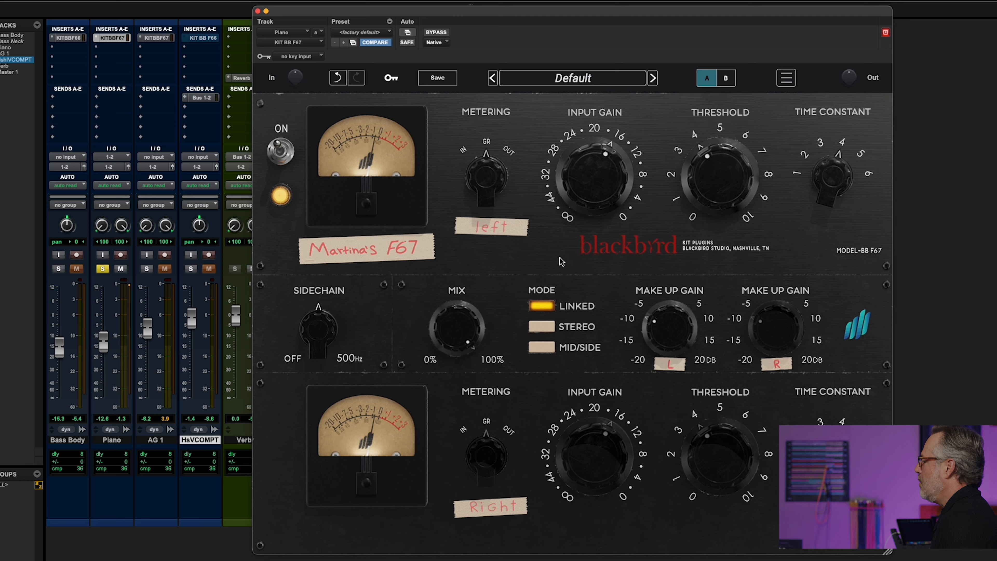
mouse_move(559, 274)
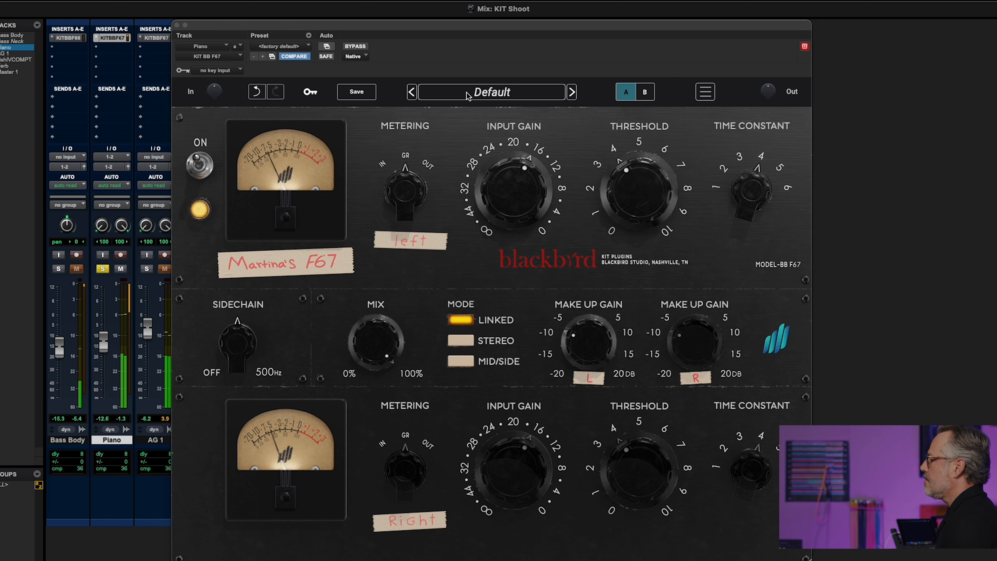
mouse_move(362, 39)
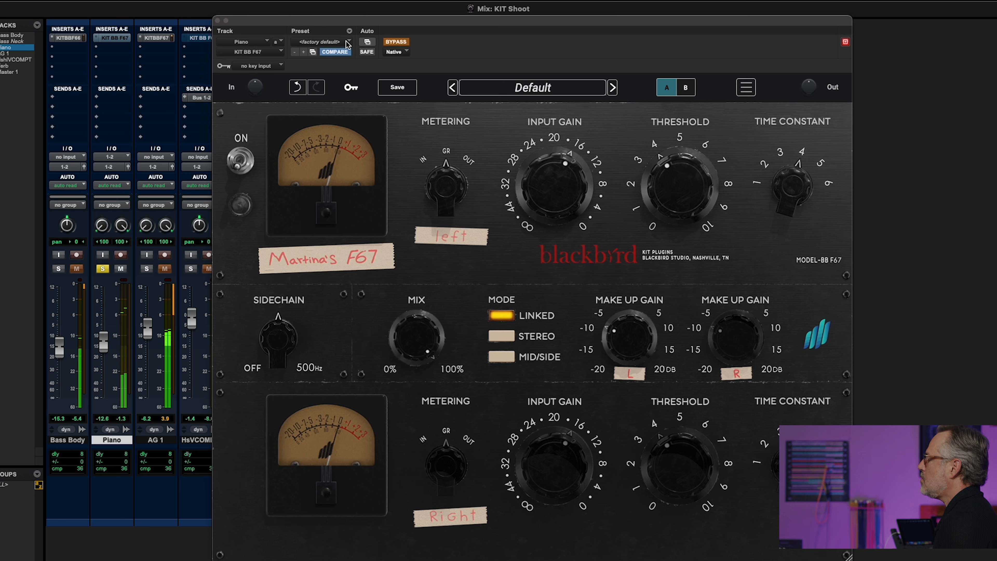
mouse_move(336, 46)
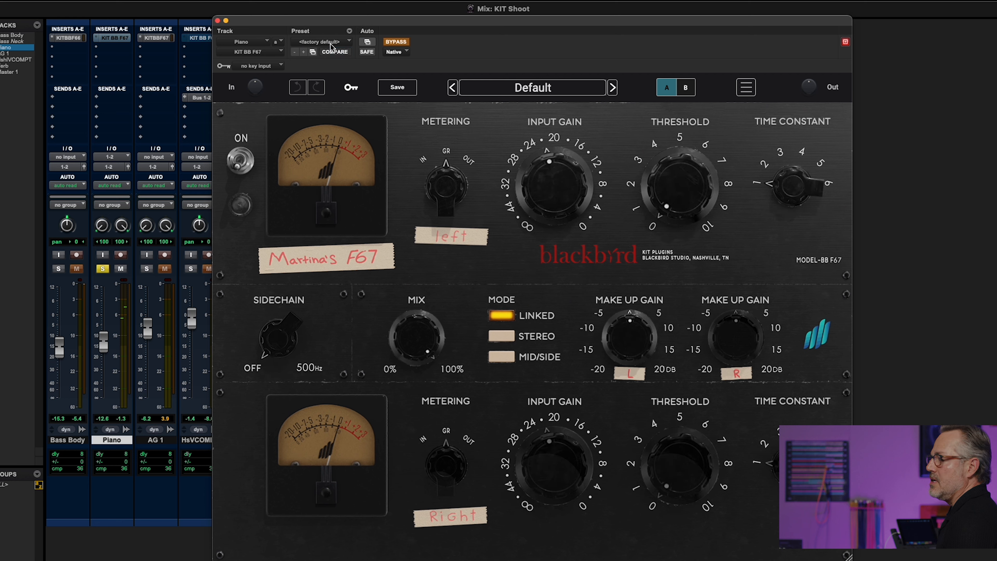
- Browse the F67 Factory Presets list, then bring up the F66 on the LD Vox T lead vocal
click(532, 87)
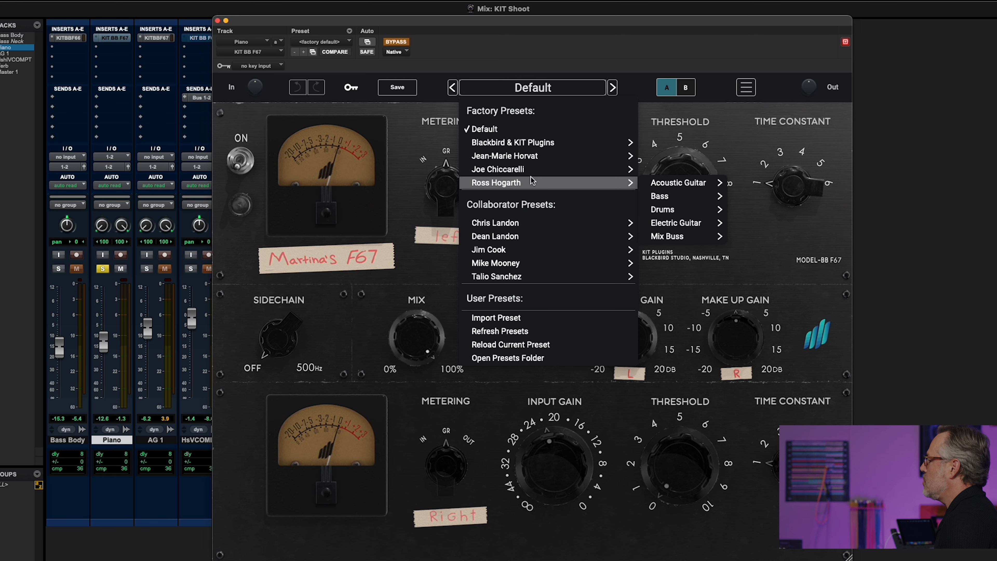
mouse_move(531, 156)
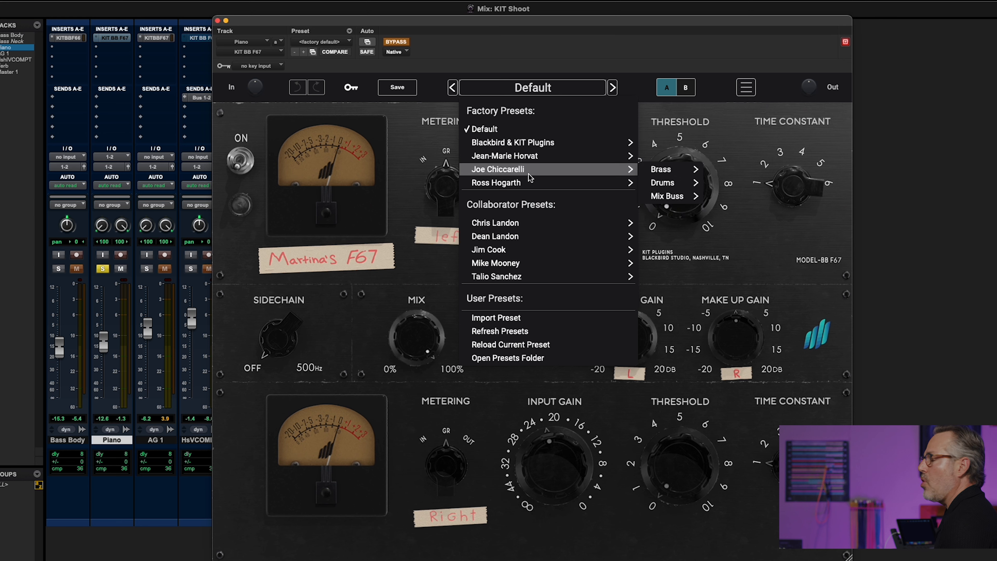
mouse_move(528, 176)
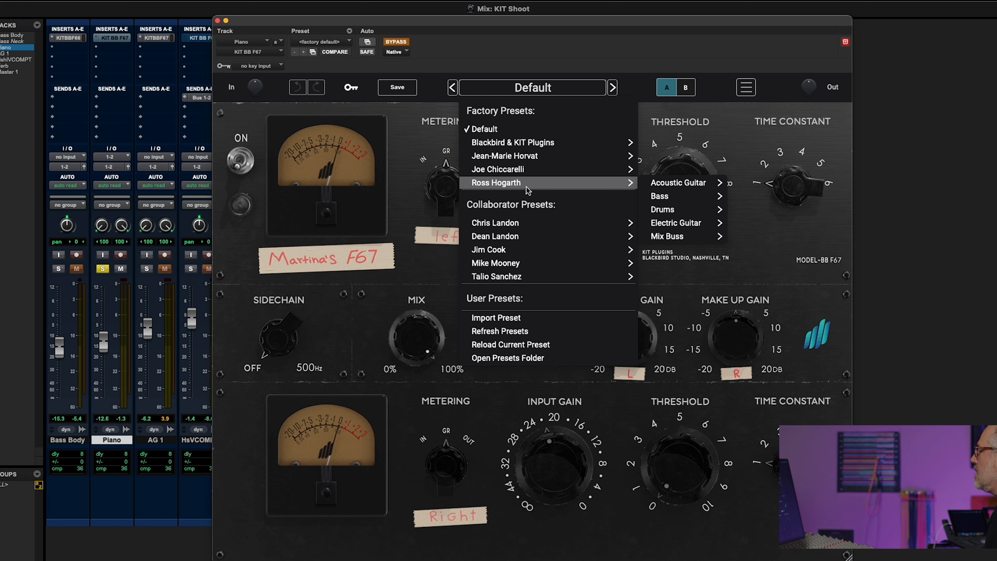
mouse_move(502, 170)
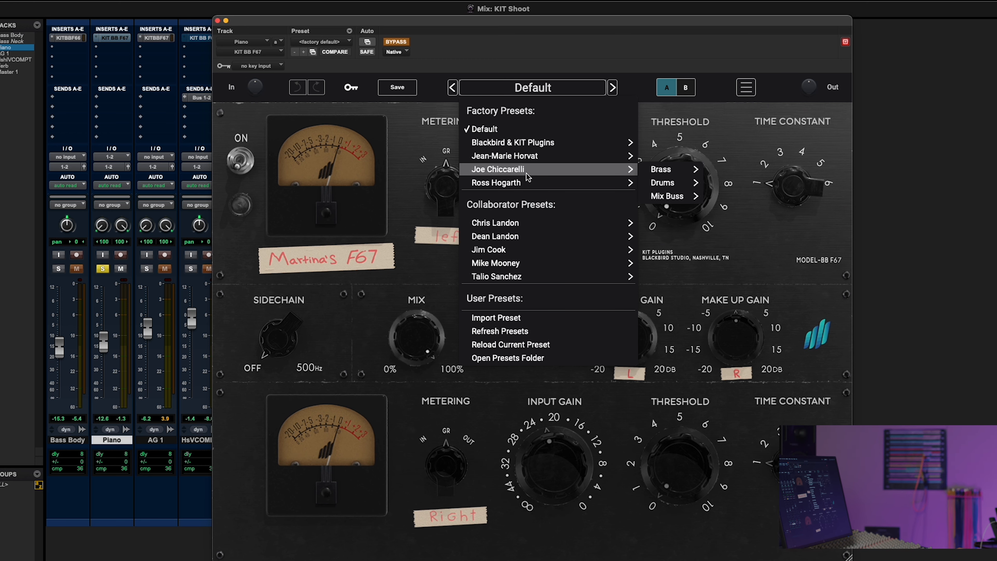
mouse_move(660, 170)
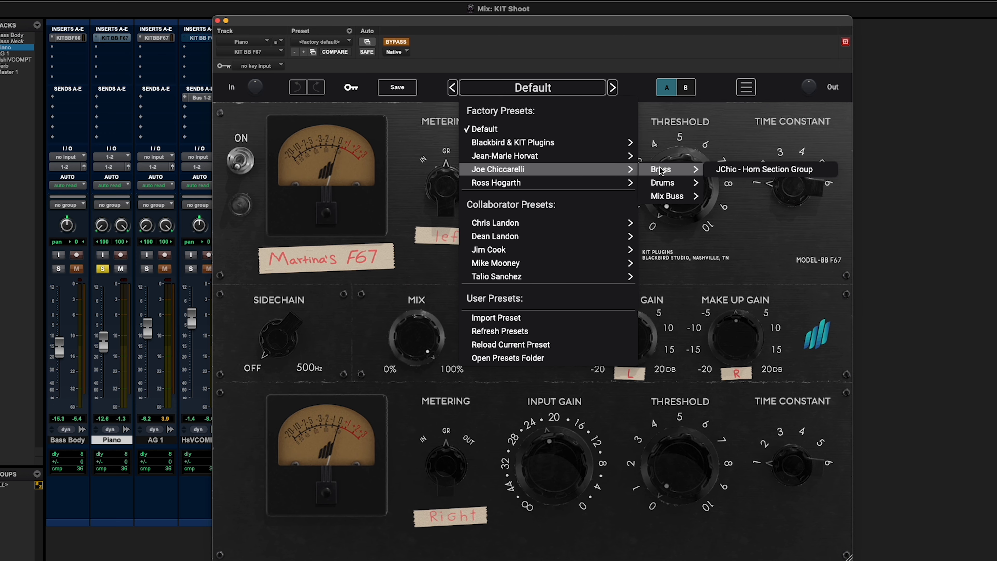
mouse_move(664, 182)
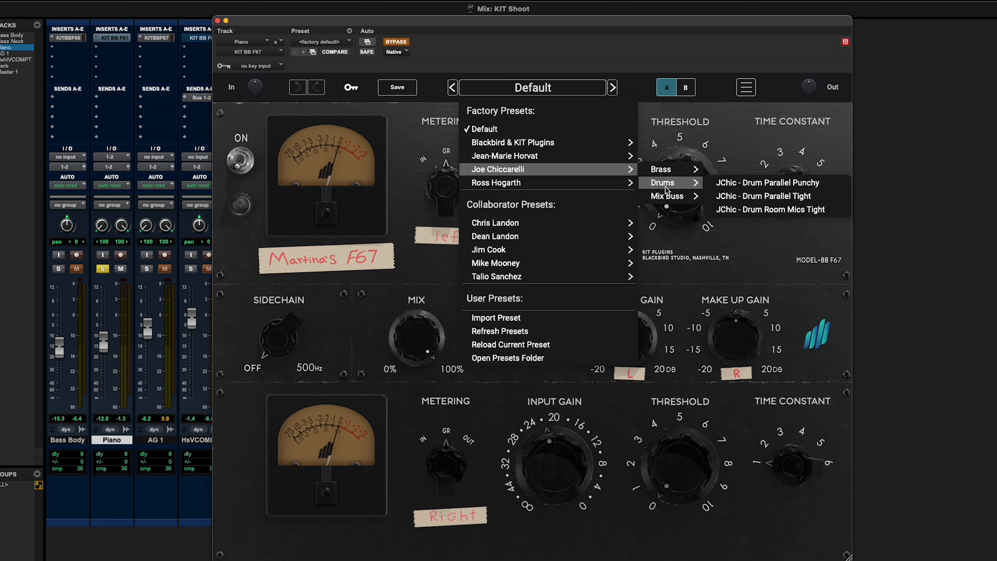
mouse_move(581, 211)
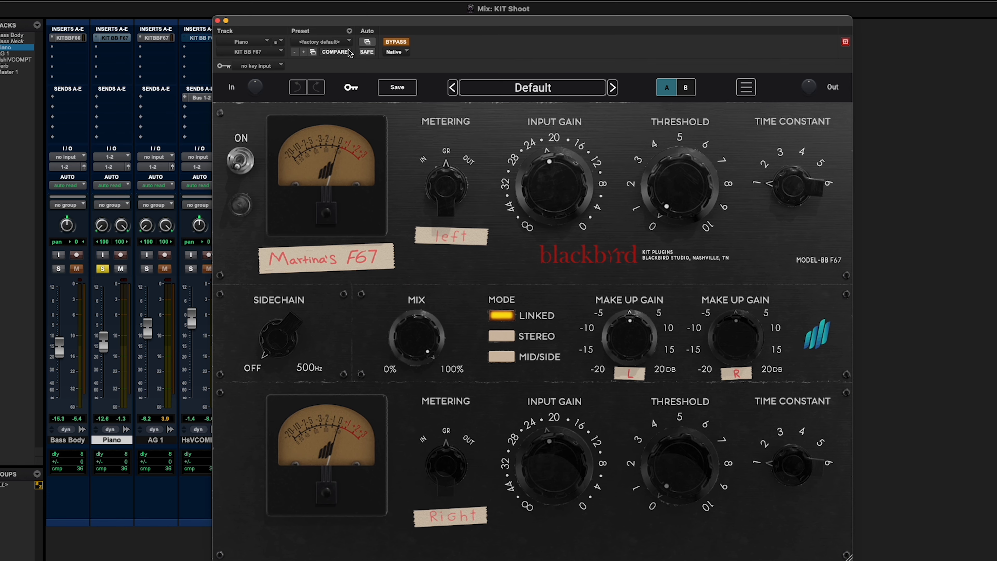
click(321, 41)
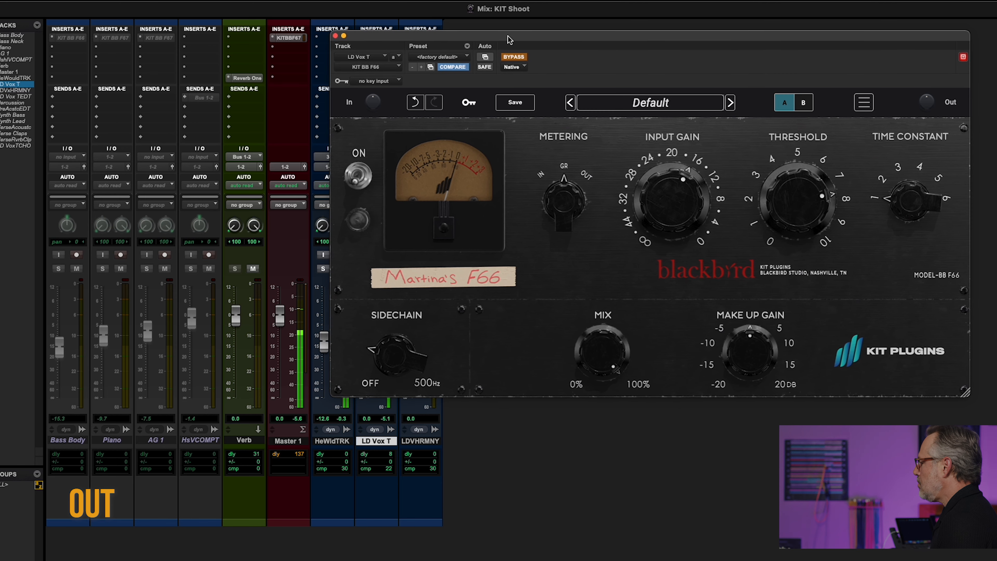
- Engage the F66 on LD Vox T during playback, then bypass it again to hear the vocal dry
click(513, 56)
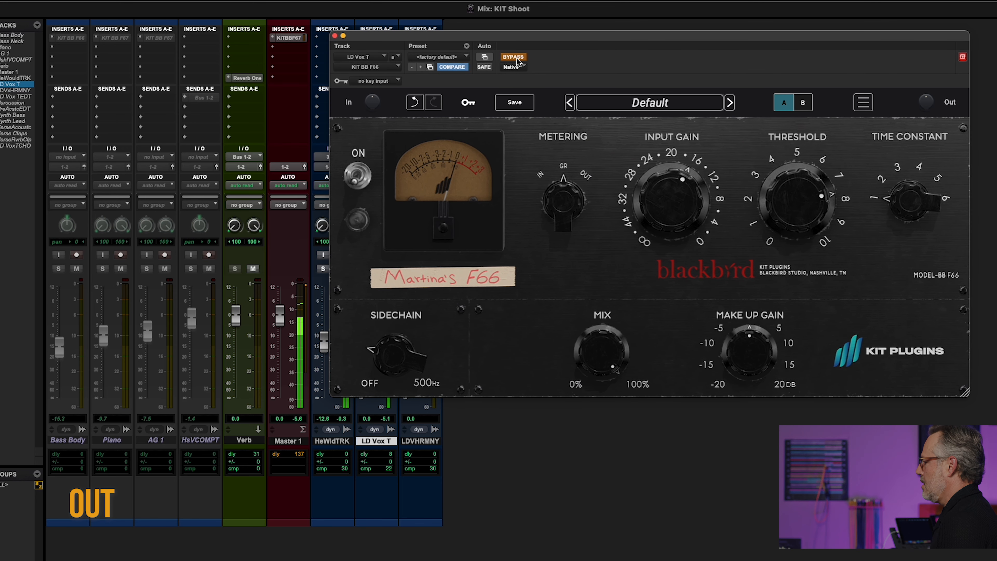
click(512, 57)
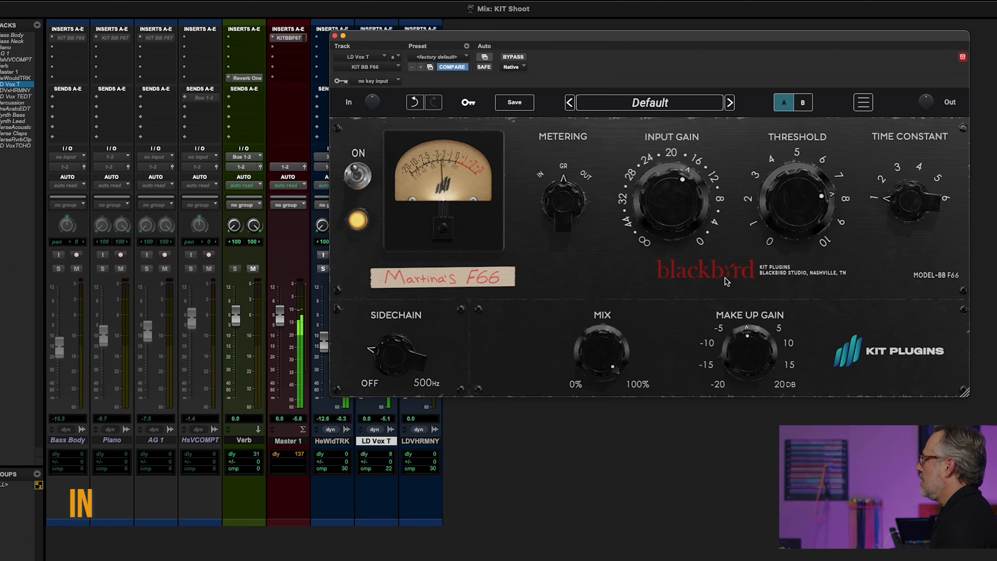
click(512, 57)
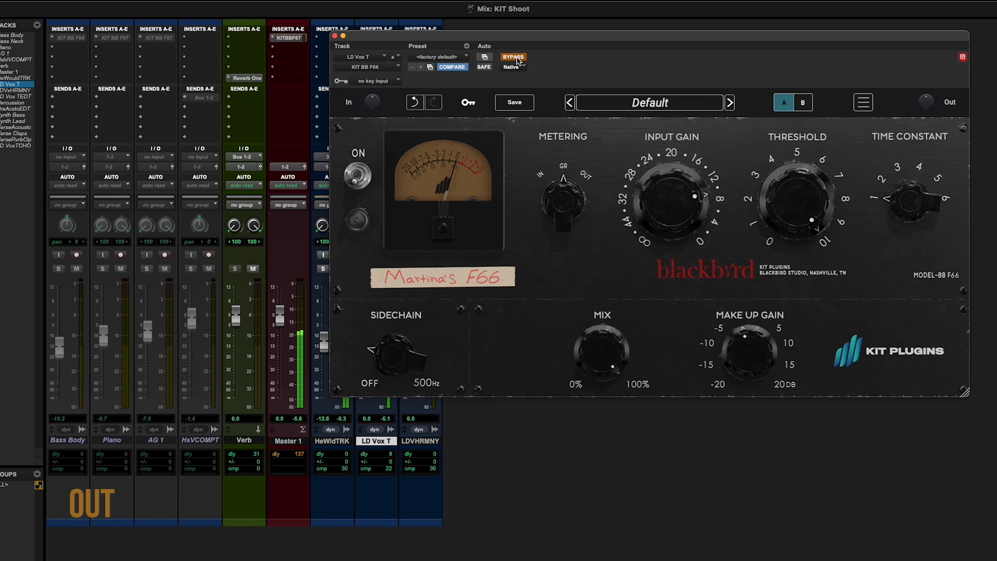
- Leave the vocal F66 and mute the Room track to hear the drum kit without it
click(512, 57)
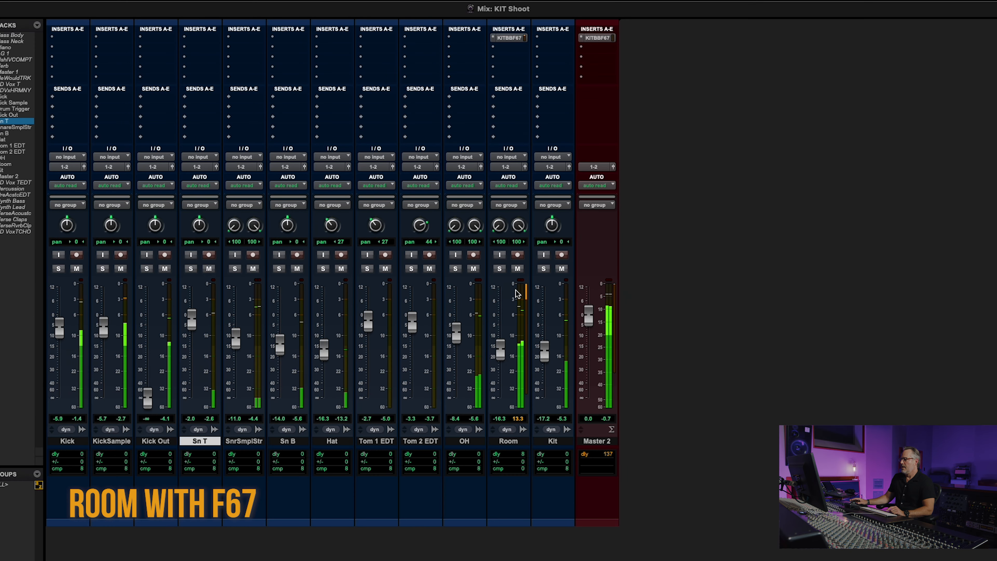
click(517, 269)
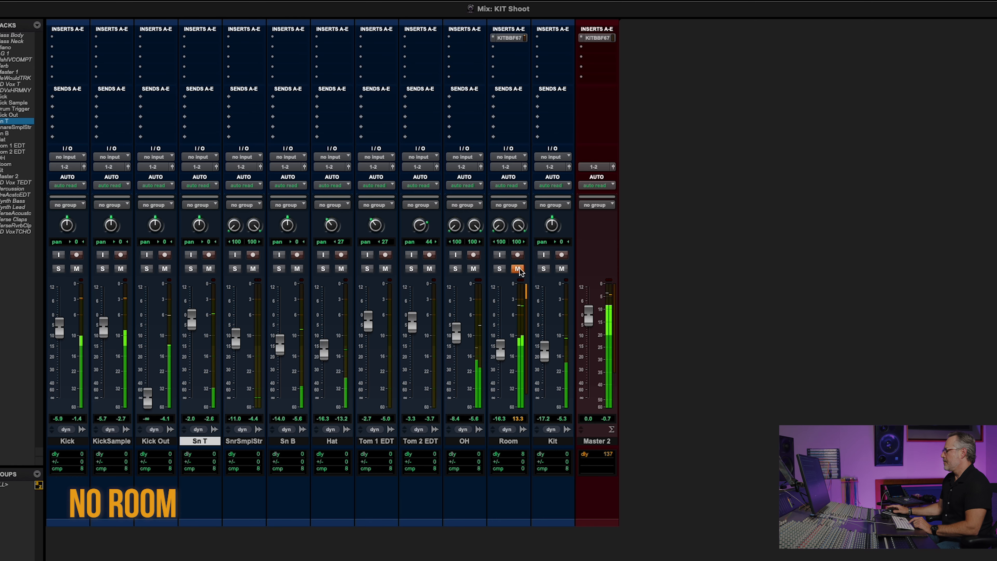